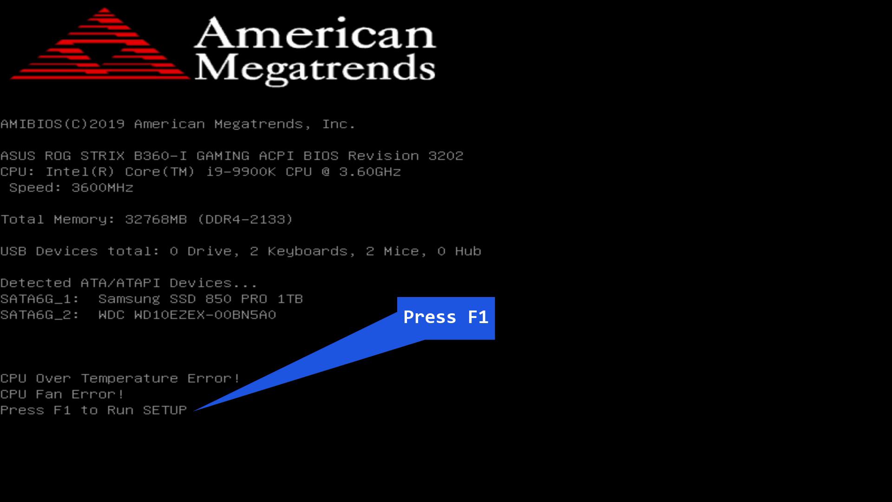
Step: Run Setup with F1 from the CPU Fan Error POST screen to reach EZ Mode
key(F1)
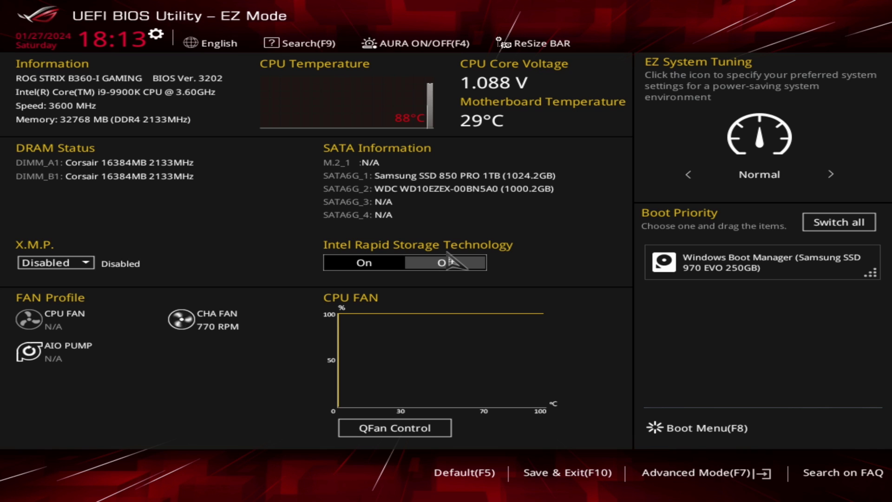
click(445, 262)
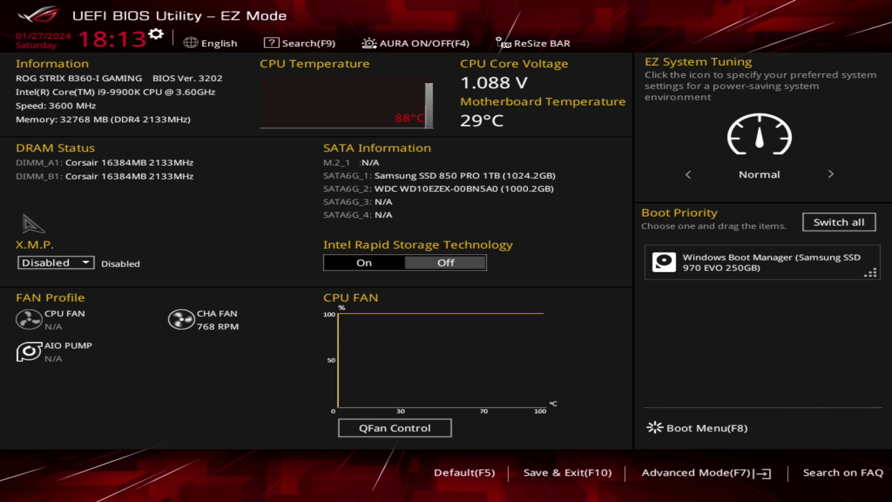
mouse_move(34, 339)
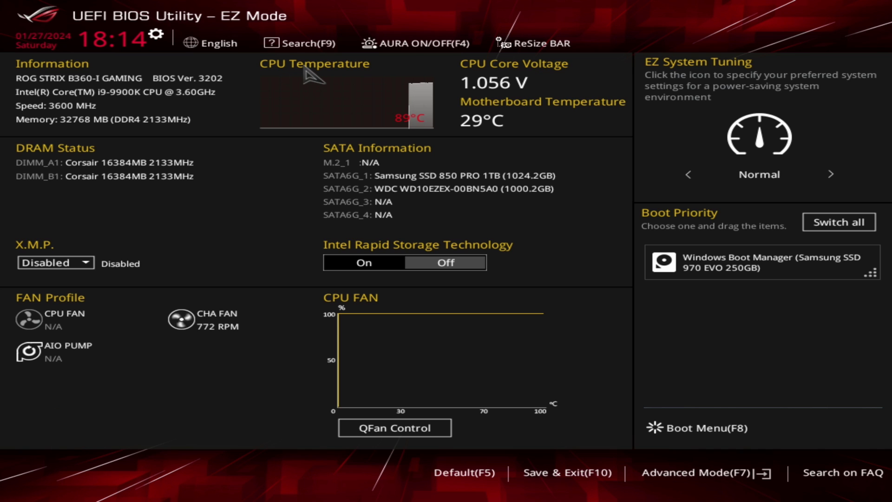
mouse_move(429, 143)
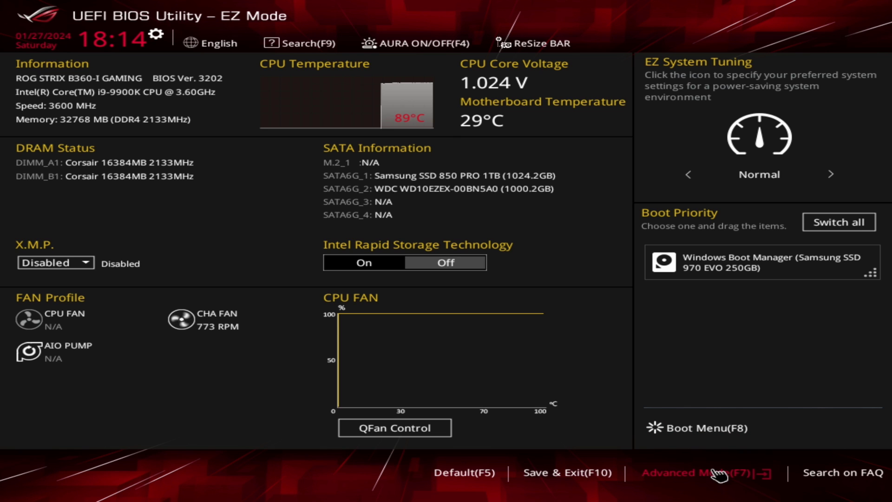
Step: In Advanced Mode's Monitor tab, set CPU Fan Speed to Ignore
click(705, 472)
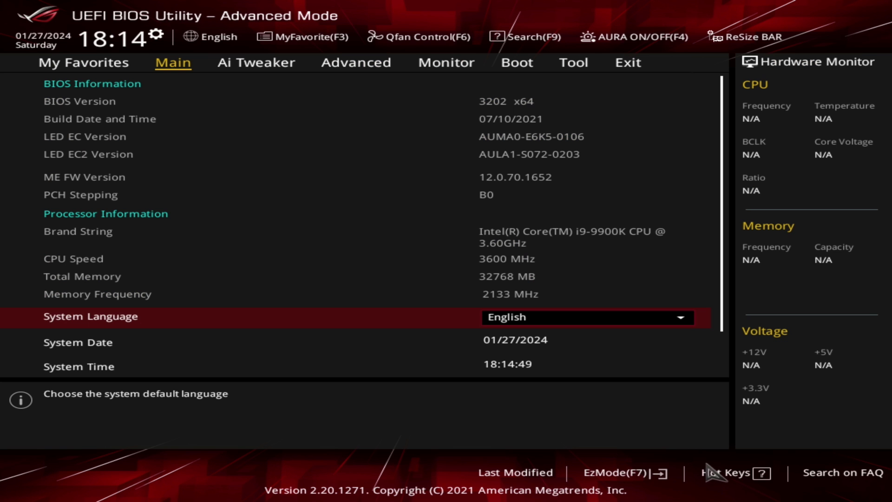
mouse_move(446, 63)
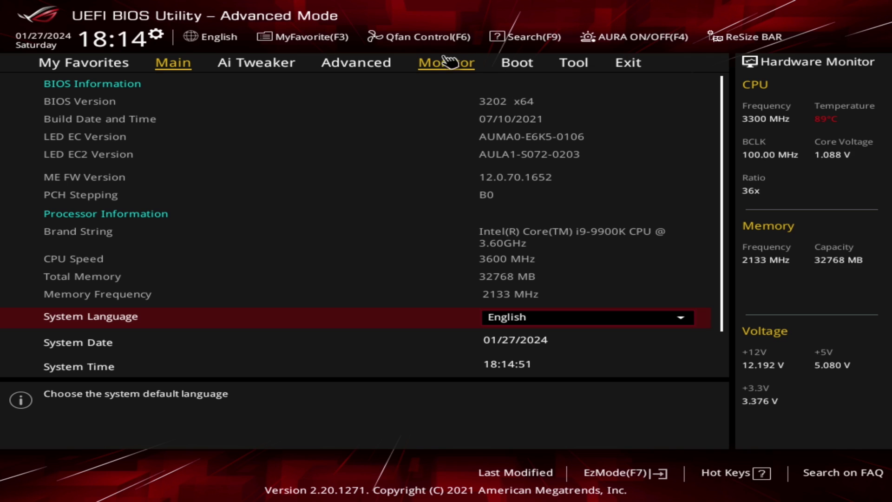
click(446, 63)
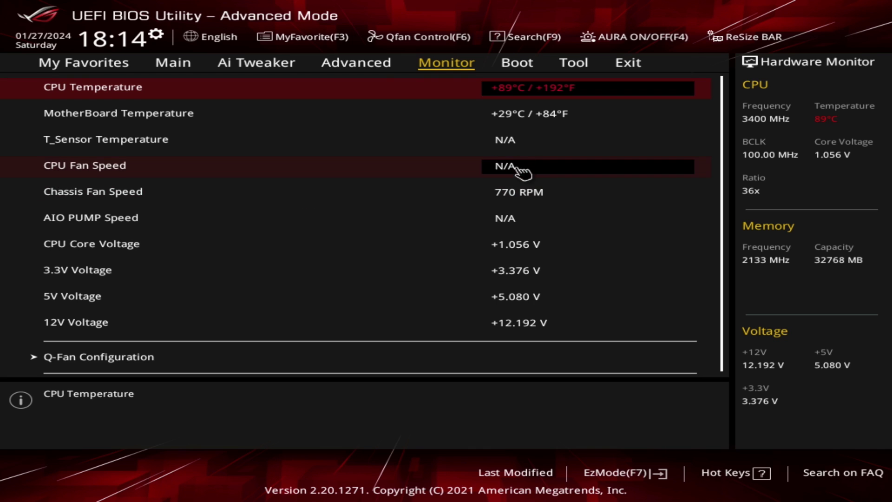
click(588, 165)
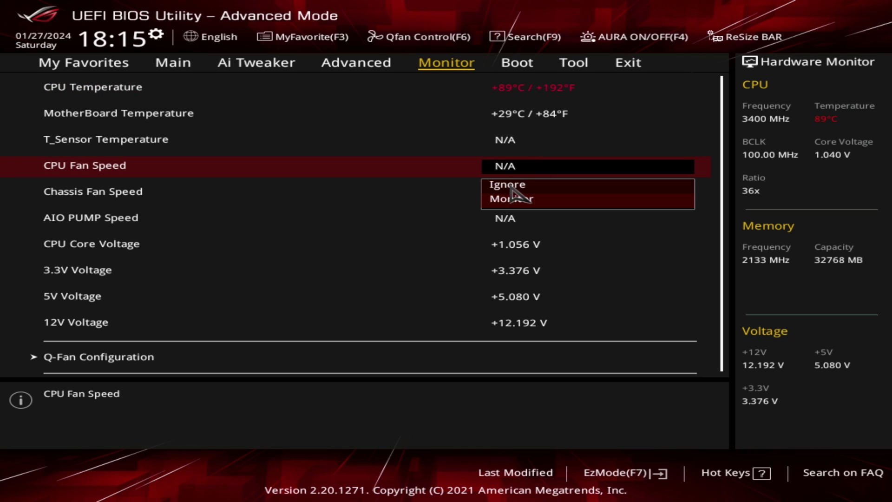
click(505, 184)
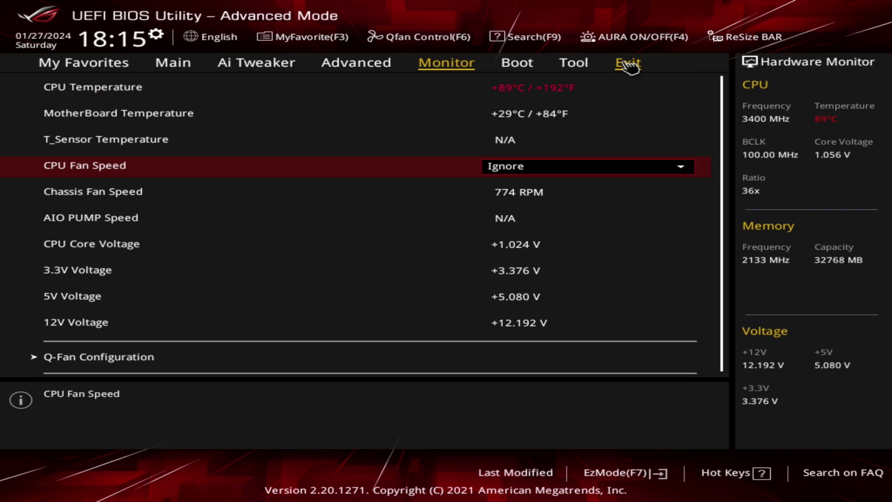
Step: Choose Save Changes & Reset on the Exit tab and confirm with Ok
click(628, 62)
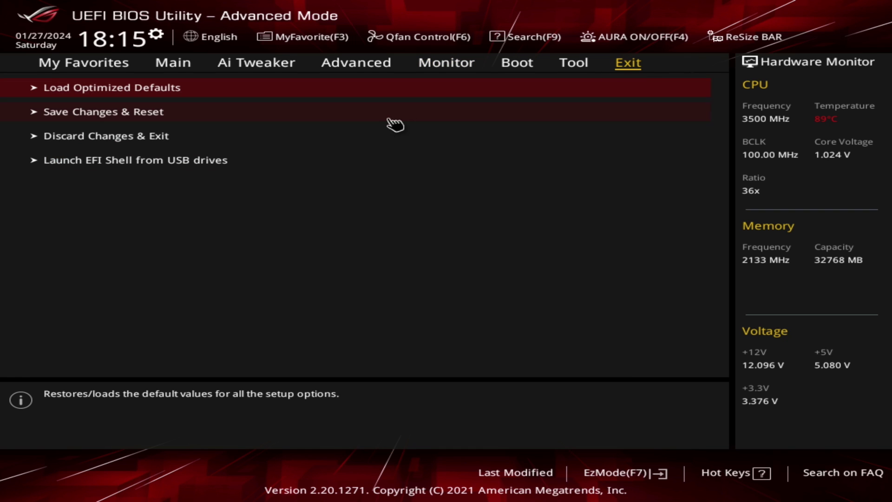
mouse_move(63, 124)
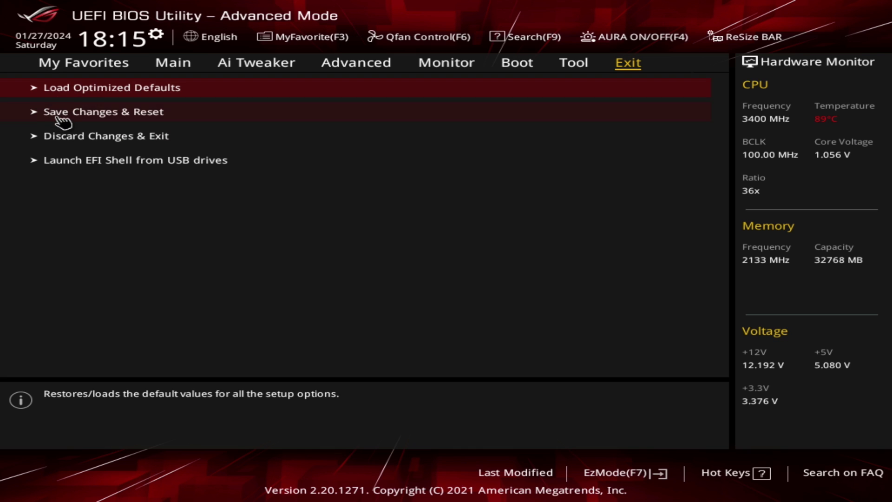
click(103, 111)
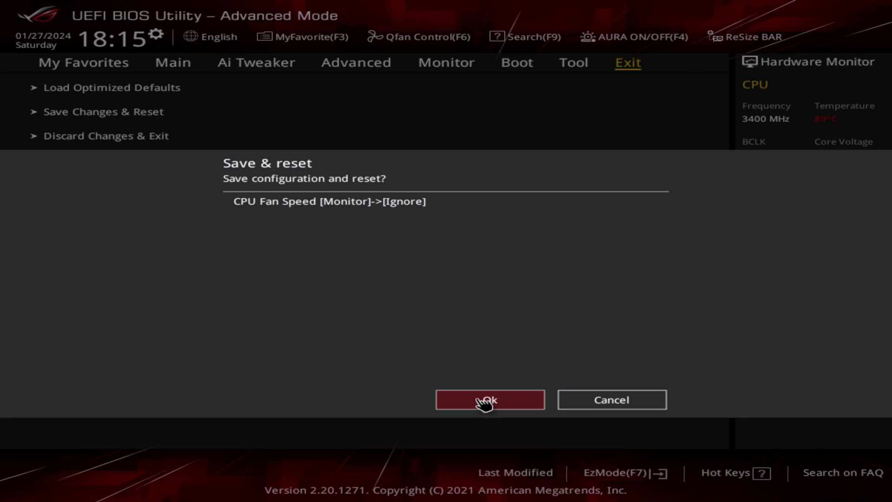
click(488, 398)
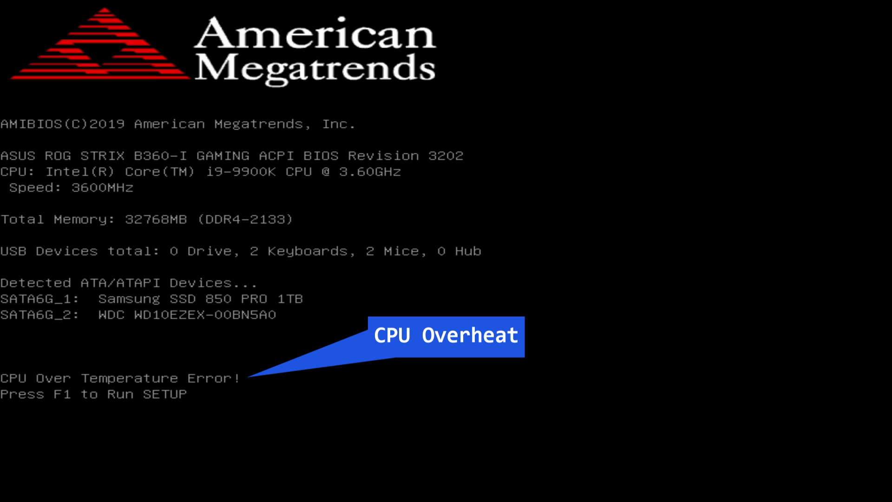
Step: Run Setup with F1 from the over-temperature POST screen to return to EZ Mode
key(f1)
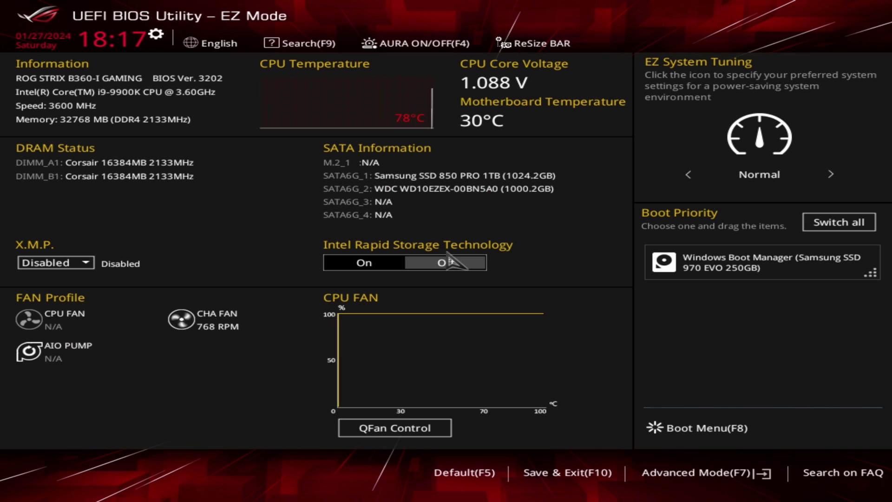